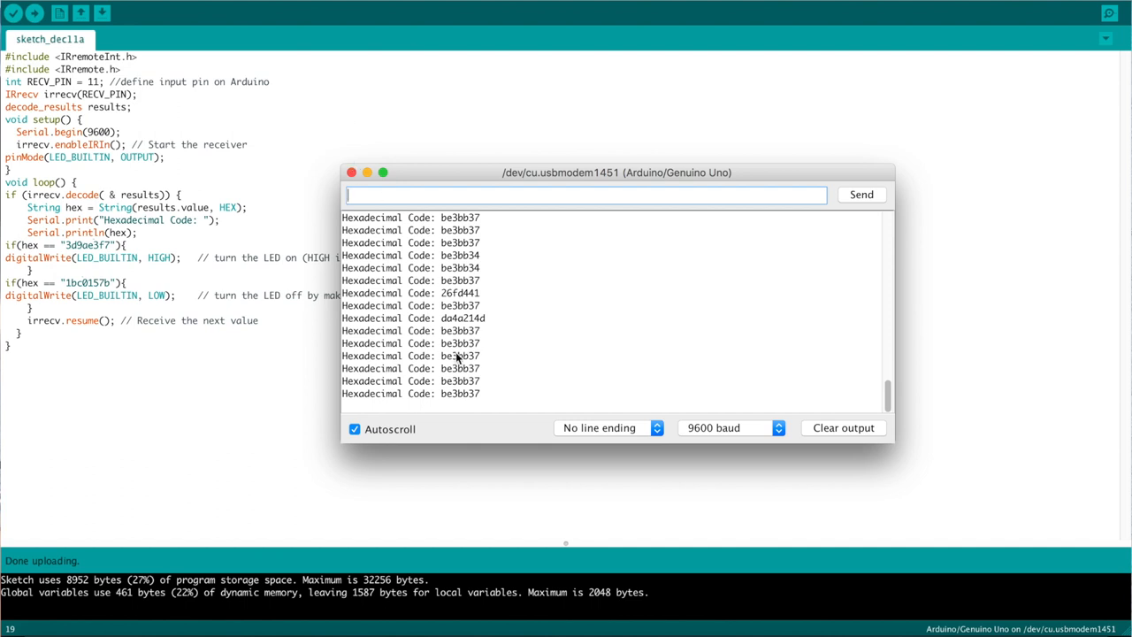
Use received code be3bb37 in the LED-on hex check and leave the Serial Monitor
{"action": "double_click", "coordinate": [460, 355]}
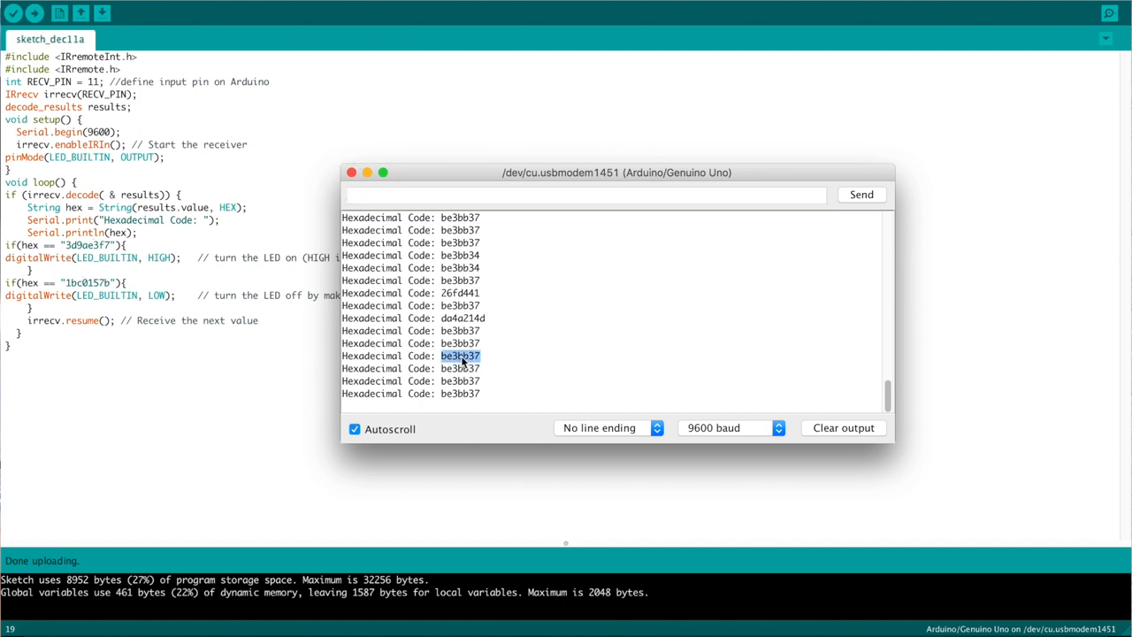
{"action": "left_click", "coordinate": [352, 173]}
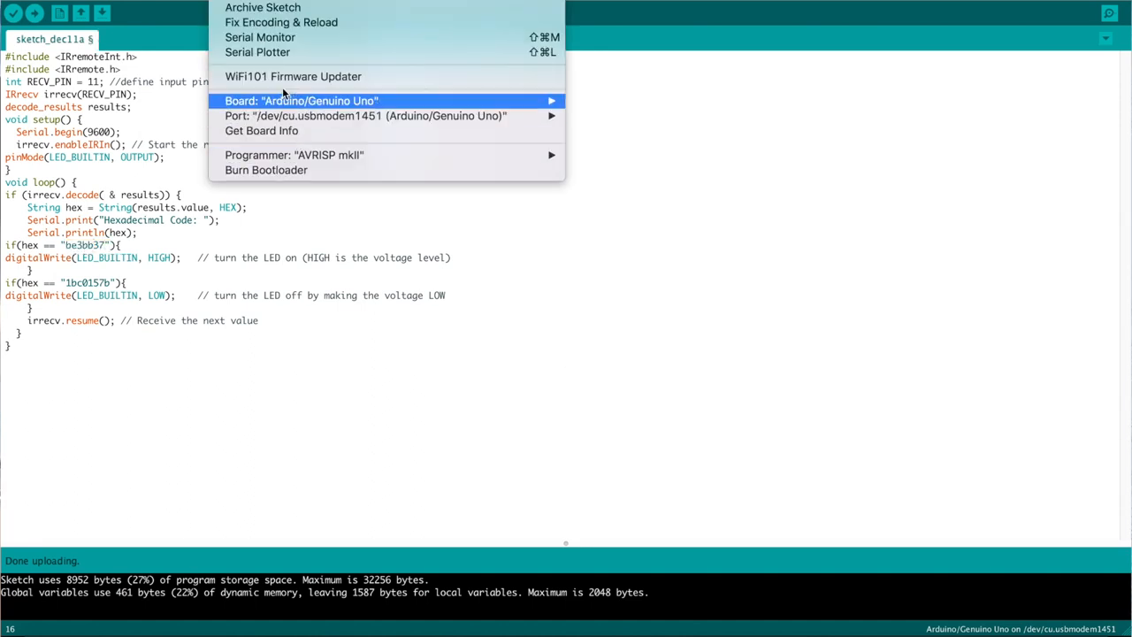
Use code d4d9f2a7 in the LED-off check and upload the sketch to the Uno
{"action": "left_click", "coordinate": [260, 37]}
{"action": "type", "text": "d4d9f2a"}
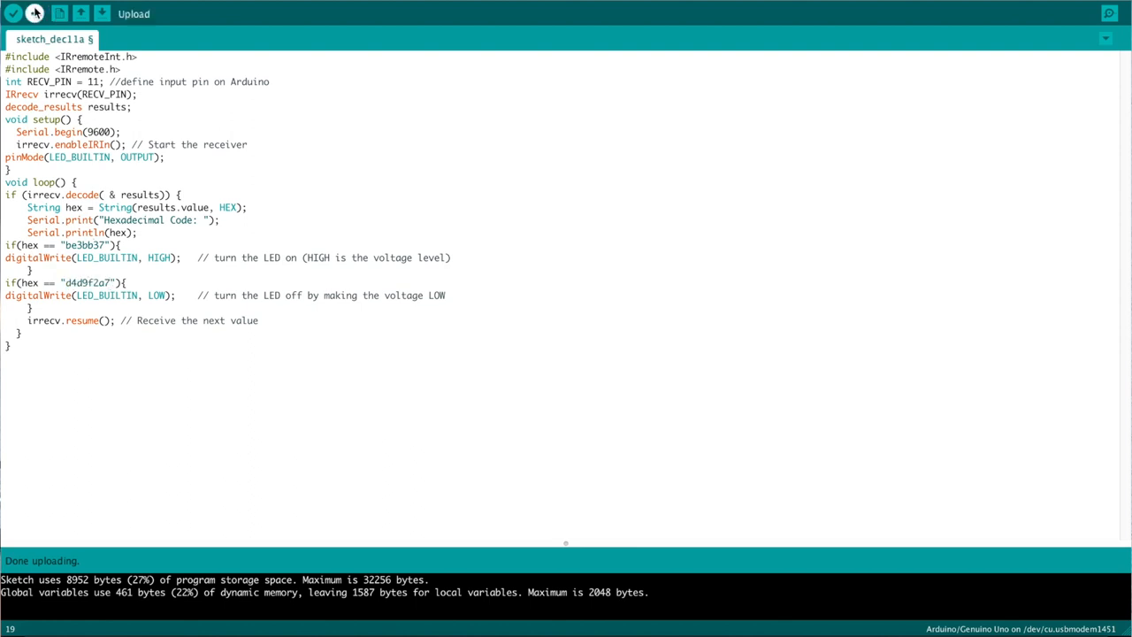
{"action": "left_click", "coordinate": [36, 14]}
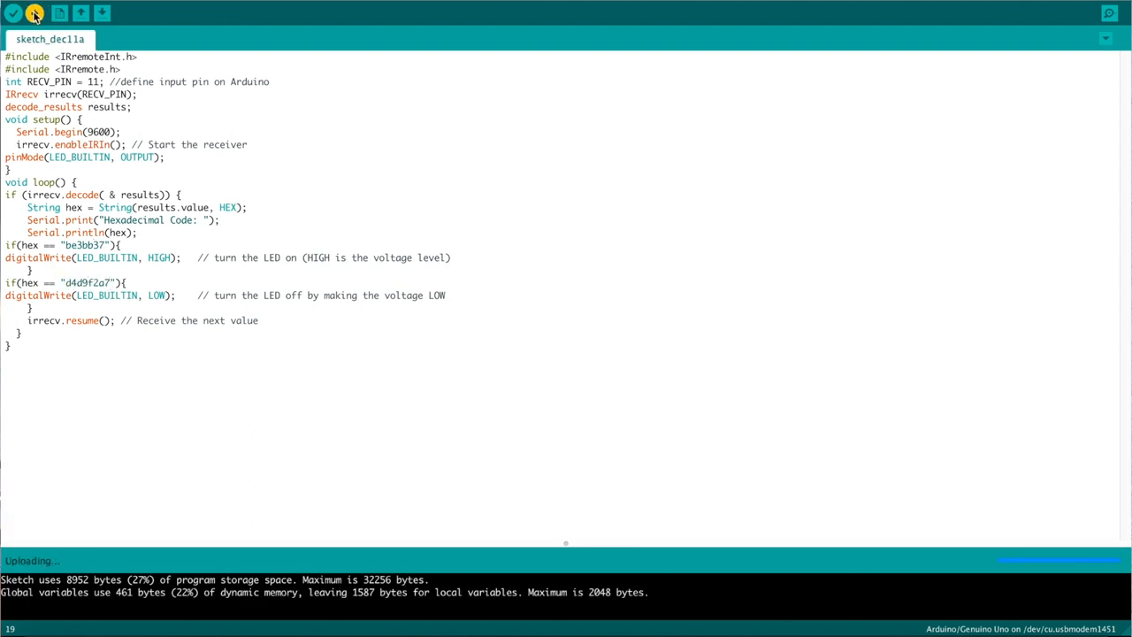
{"action": "left_click", "coordinate": [1109, 12]}
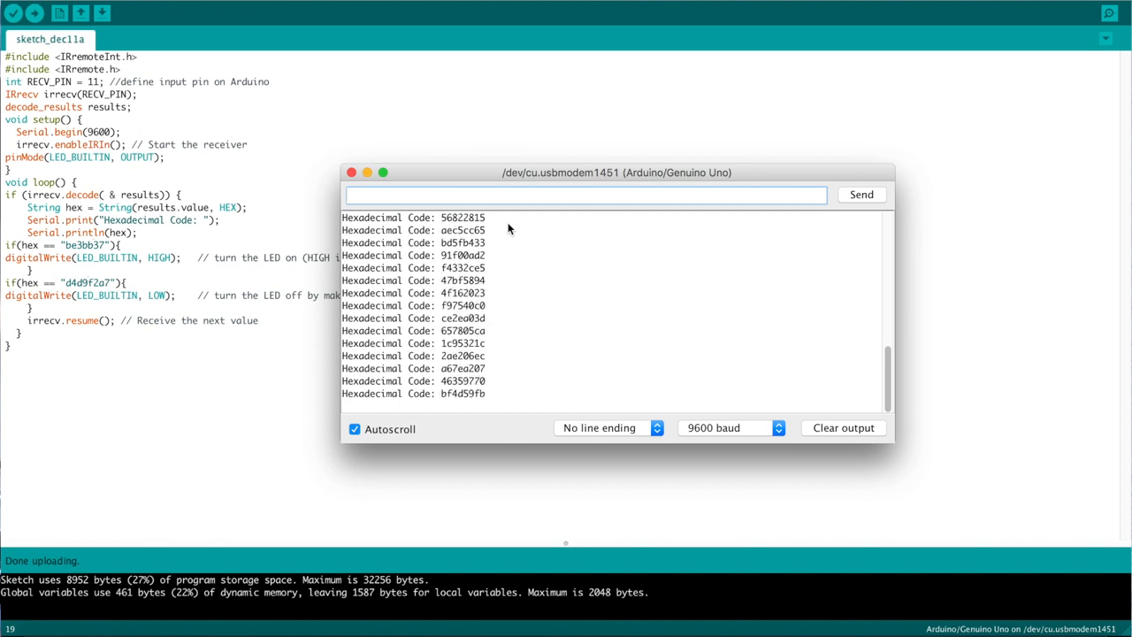
{"action": "left_click", "coordinate": [583, 194]}
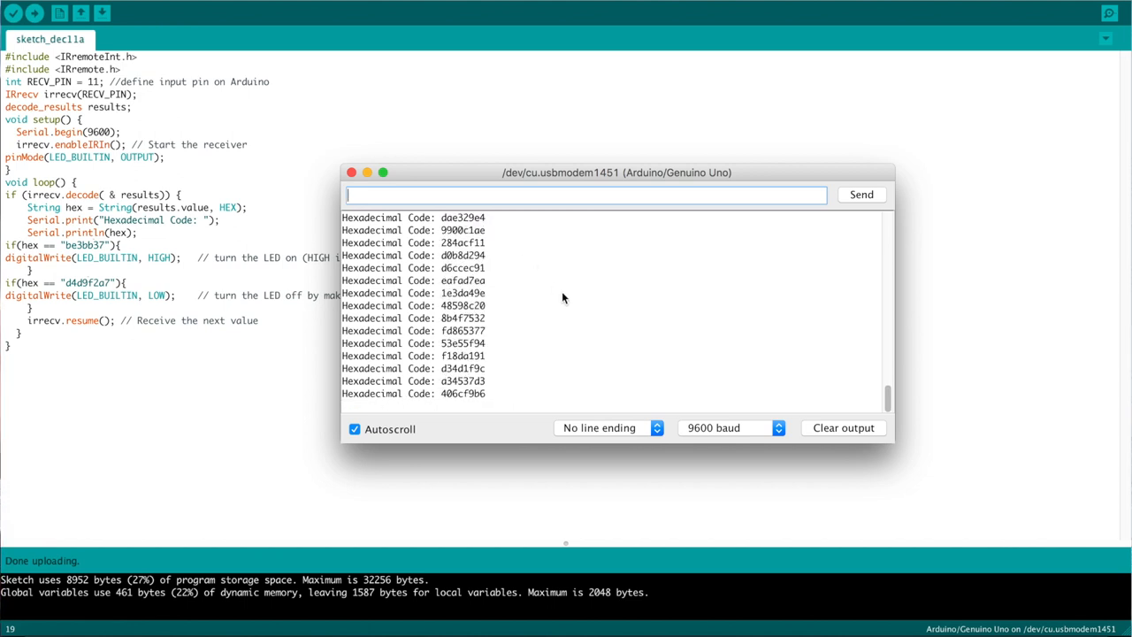
{"action": "mouse_move", "coordinate": [704, 418]}
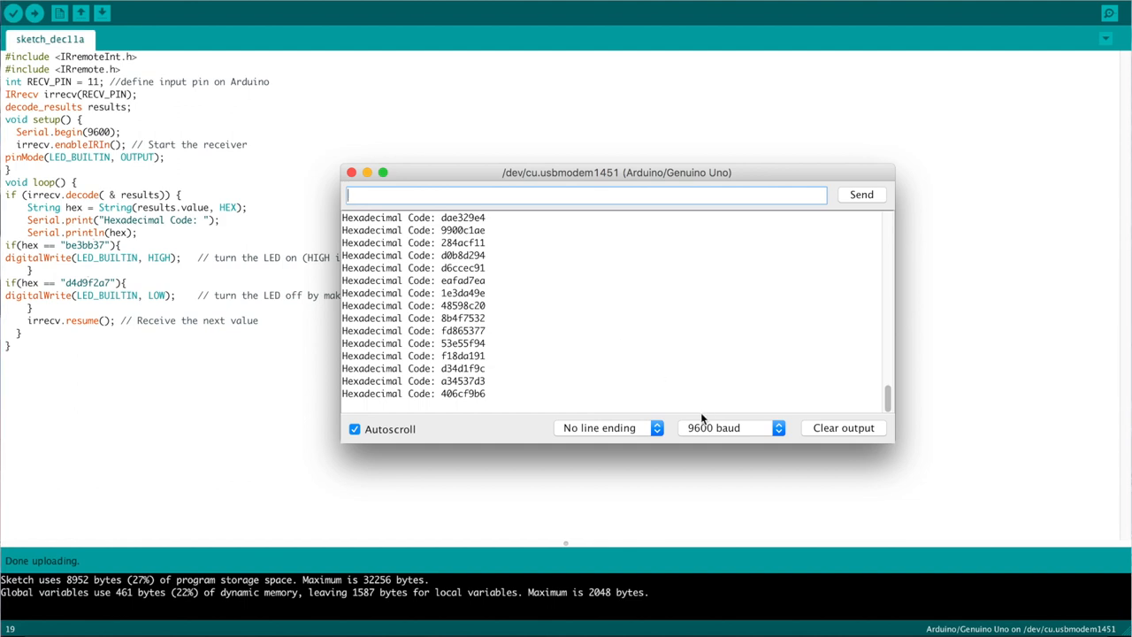